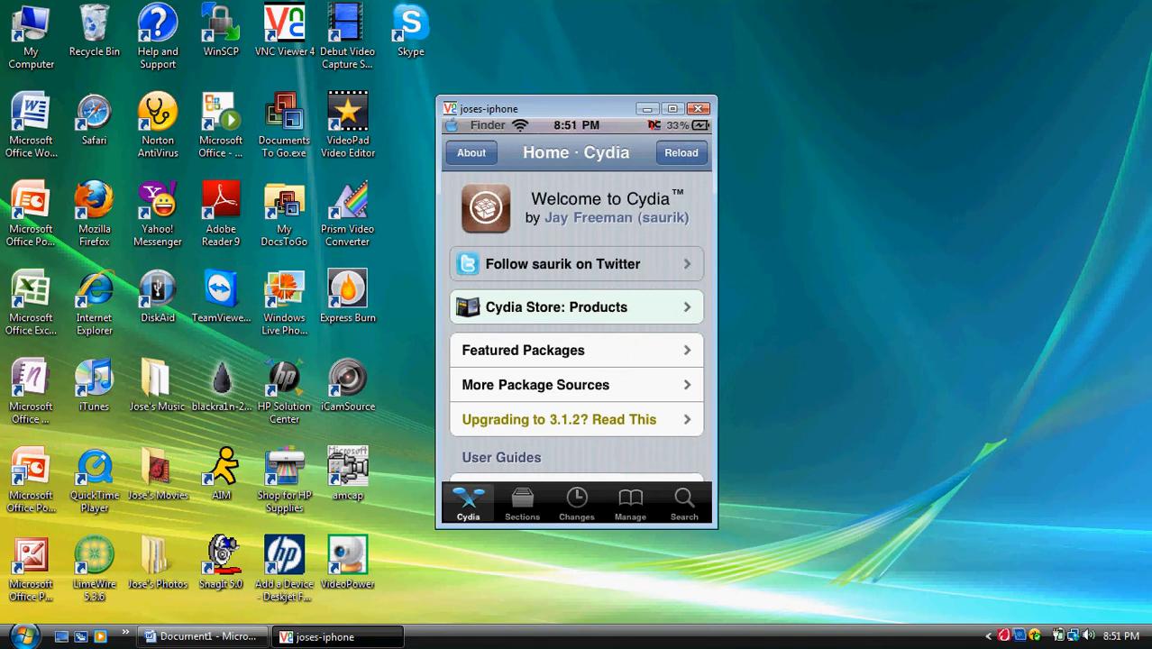
Open Cydia's Add Source prompt and look up the repository URL in Word
click(630, 502)
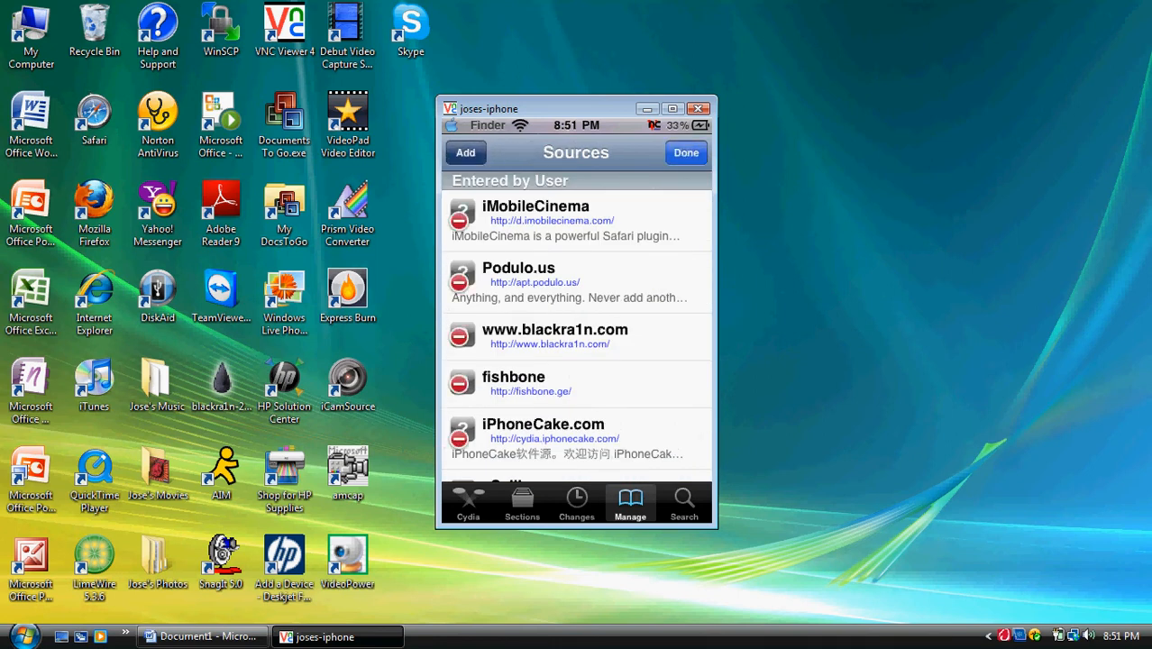
click(465, 152)
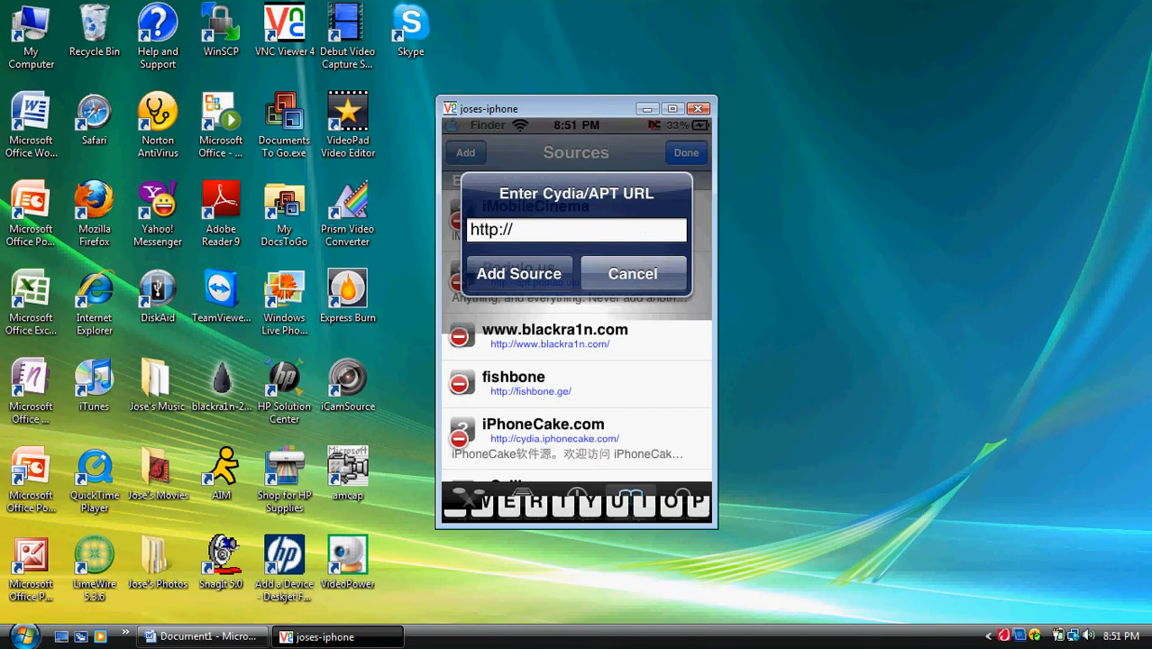
click(576, 229)
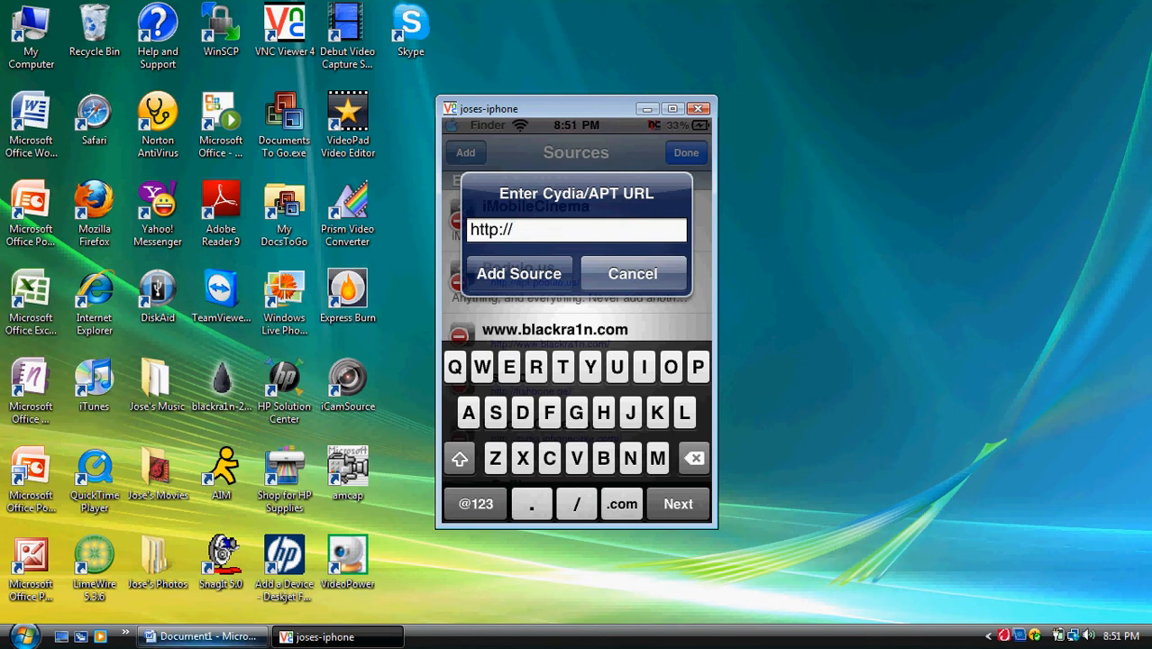
click(201, 636)
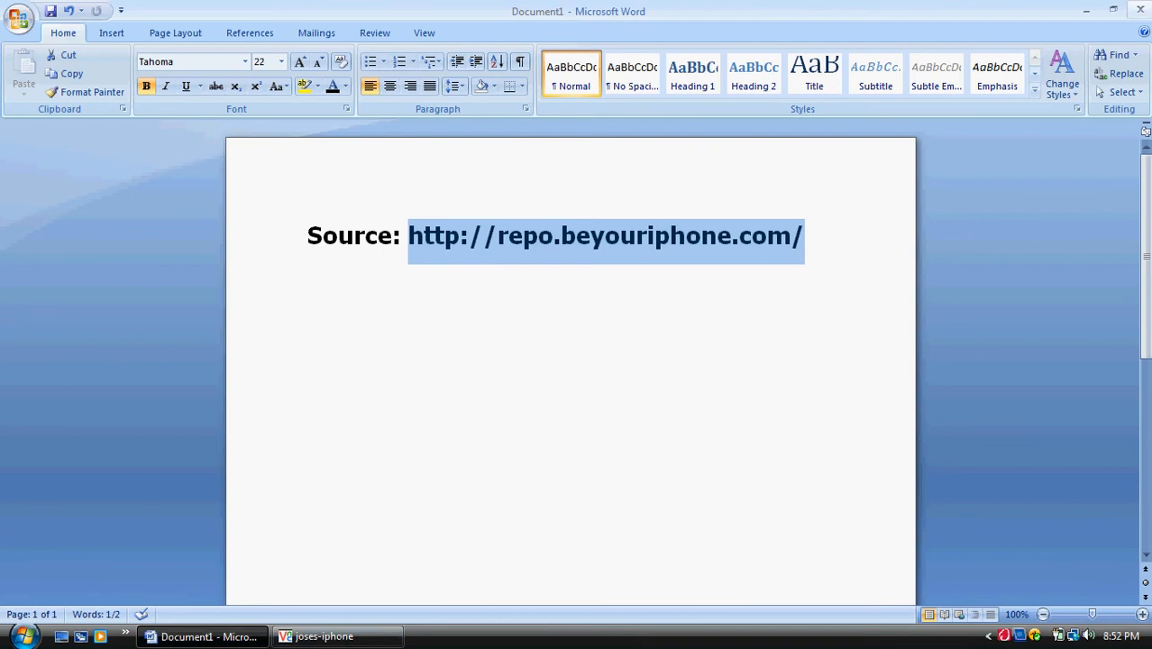
click(337, 637)
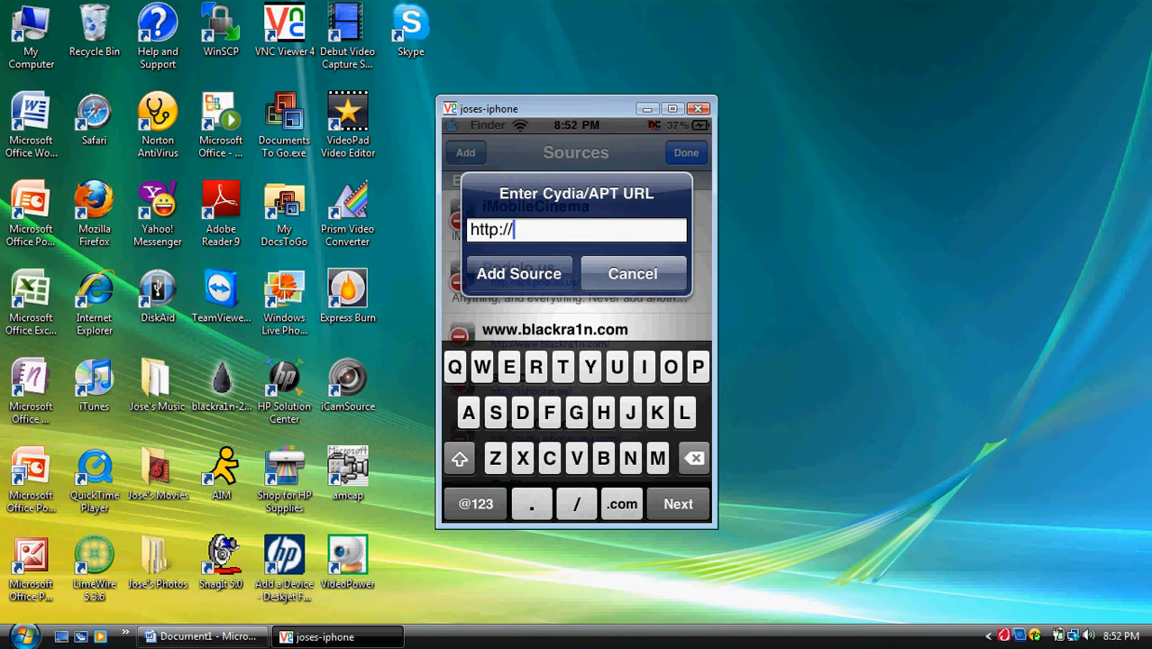
Search Cydia packages for 'iclassic' and scroll the results to find iClassic
click(633, 273)
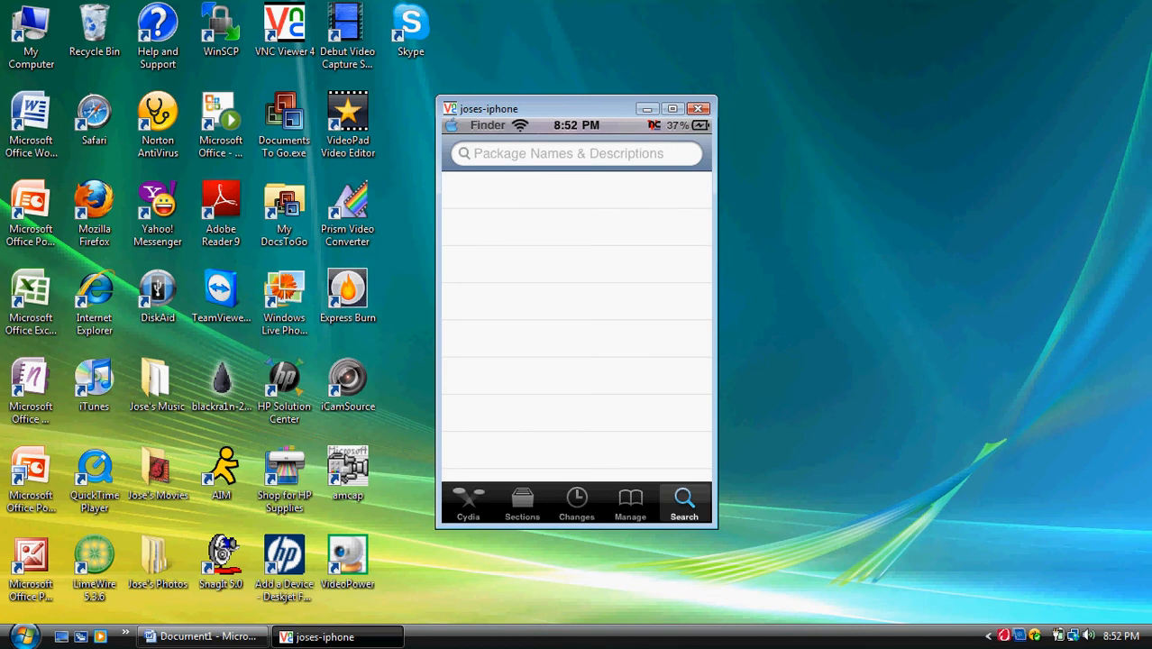
click(575, 153)
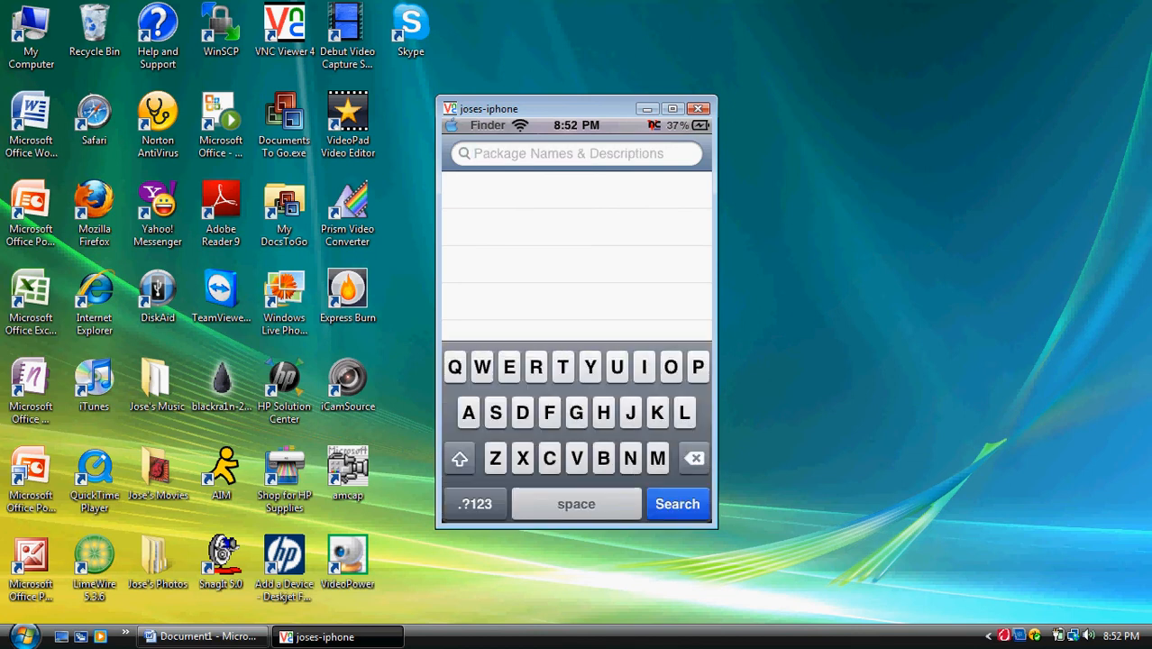
click(644, 366)
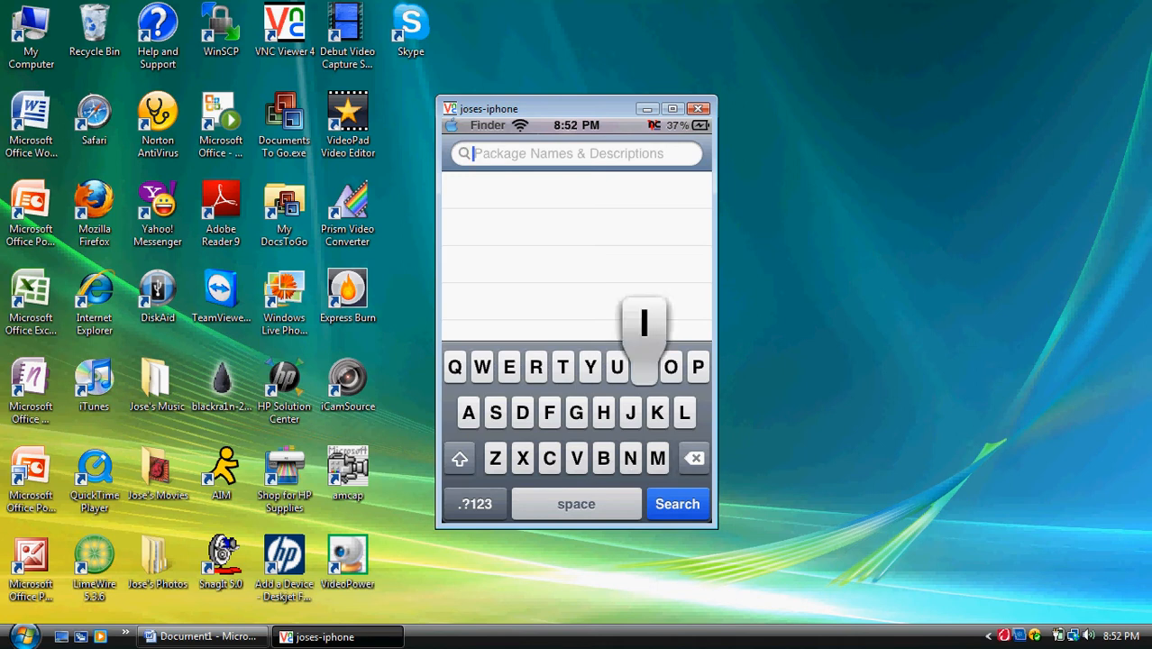
text(i)
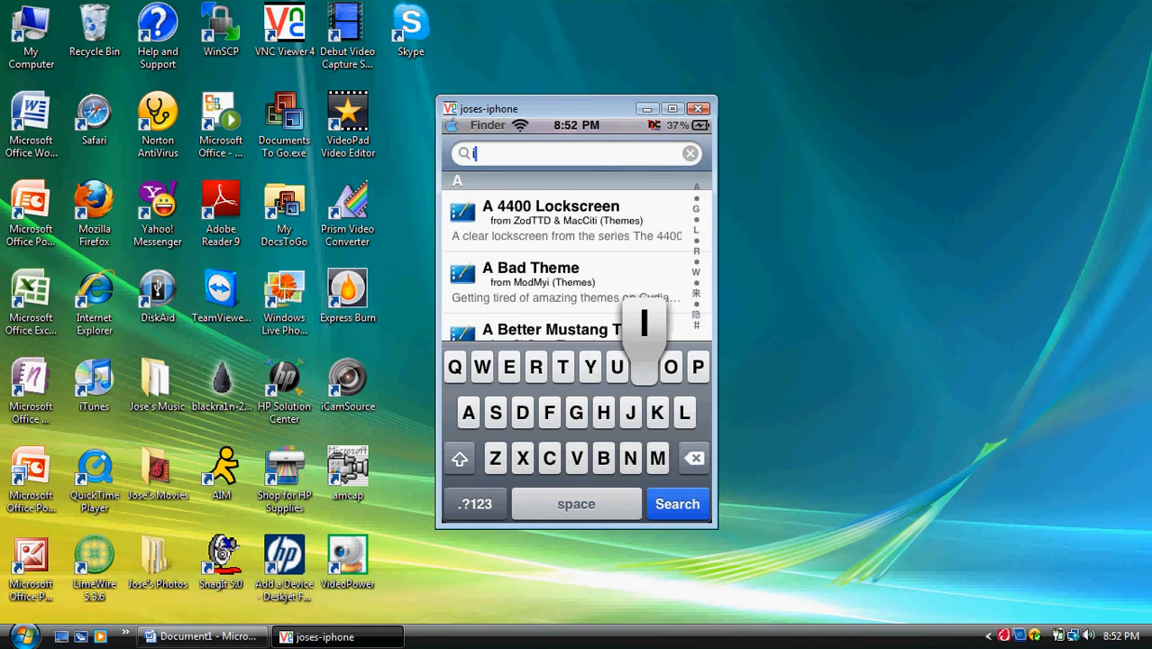
text(classic)
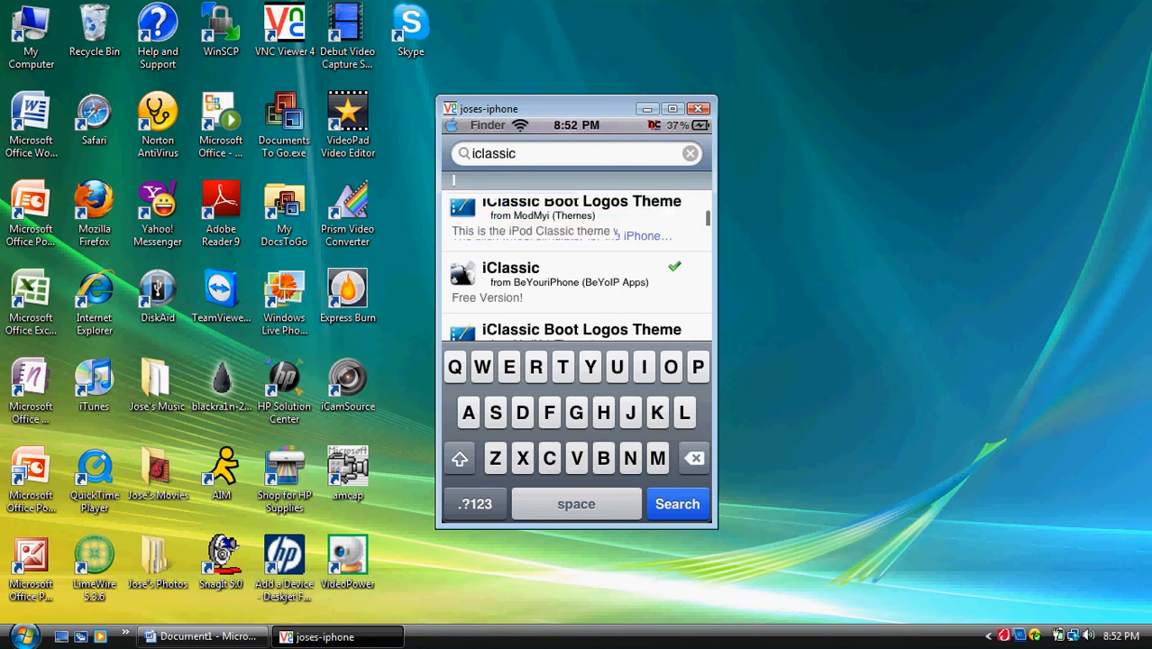
scroll(down, 3)
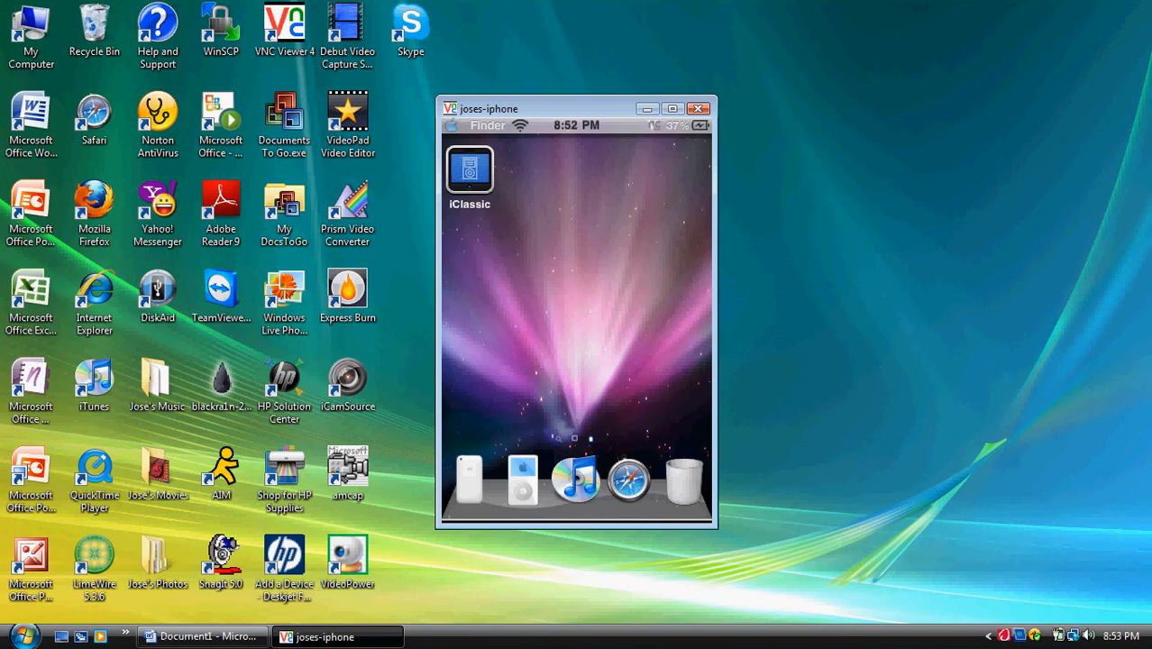
Launch WinterBoard from the home screen to reach its Select Themes list
double_click(469, 170)
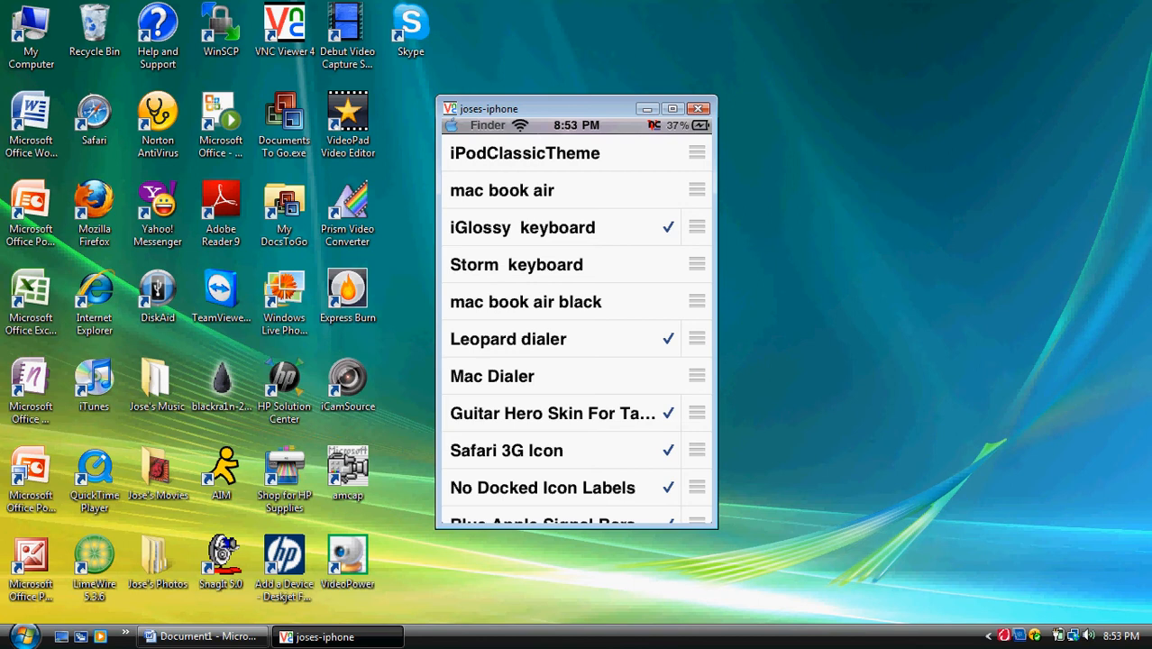
Check iPodClassicTheme in WinterBoard and scroll down through the theme list
click(524, 153)
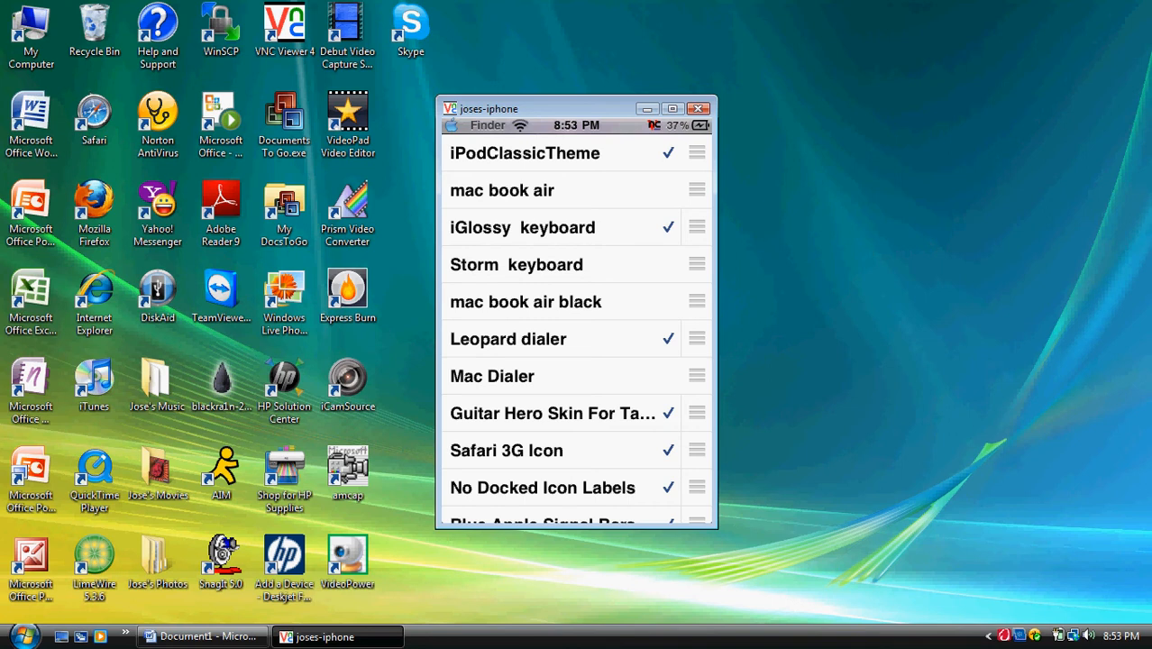
scroll(down, 3)
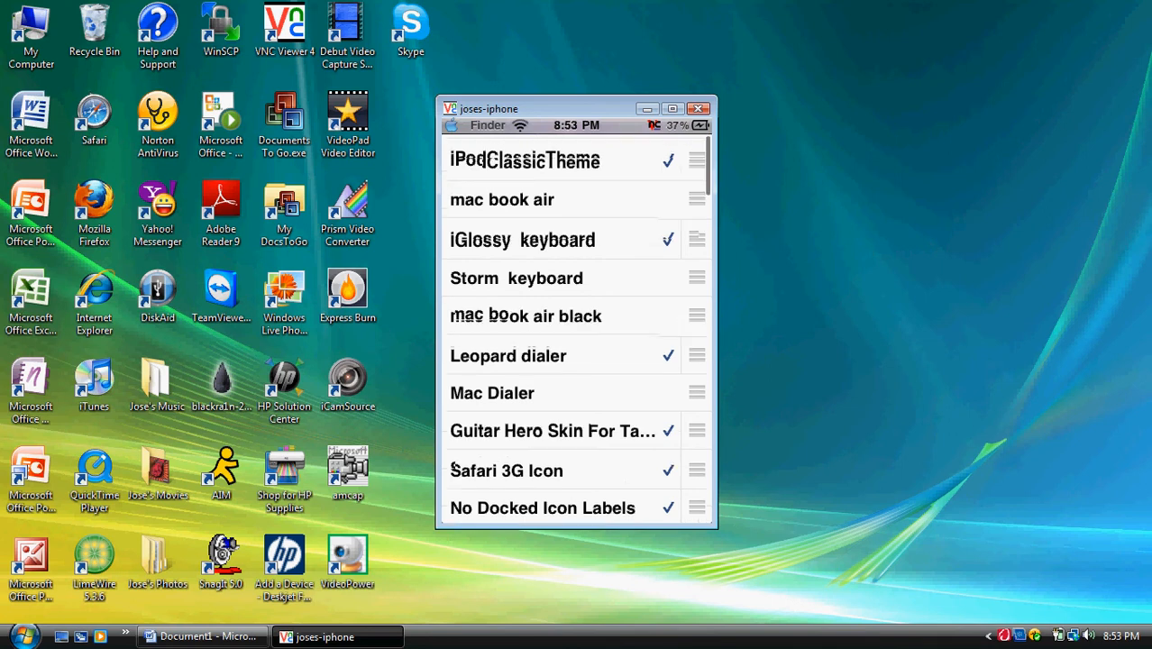
scroll(down, 3)
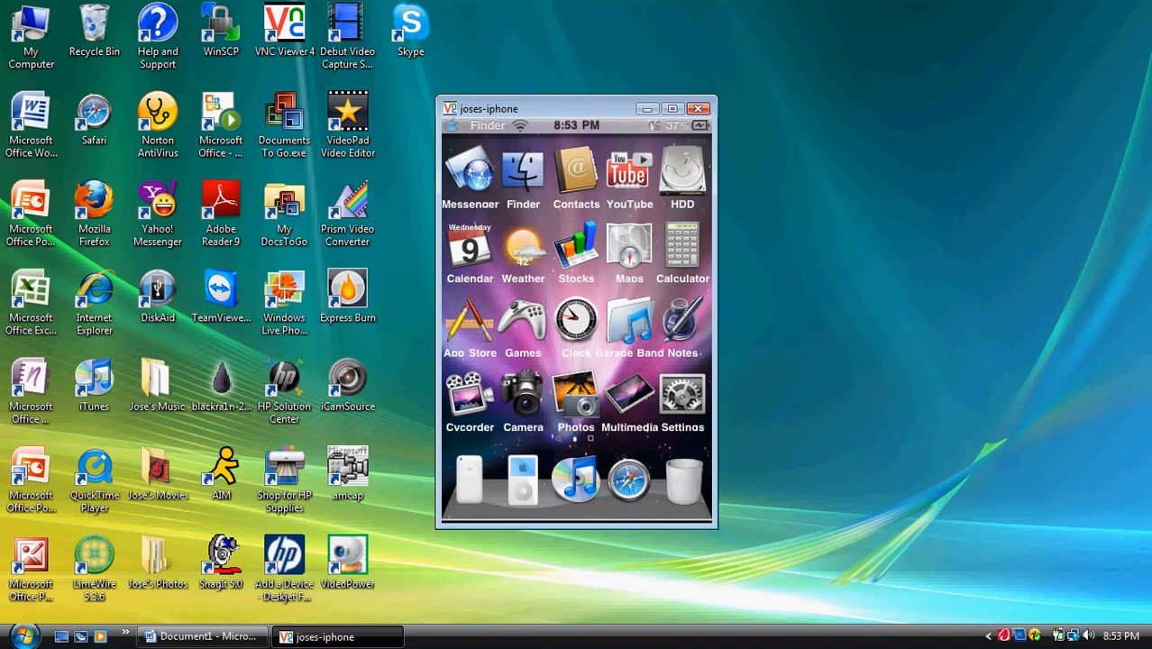
Tap the home screen, dropping the VNC connection and closing the viewer window
click(699, 108)
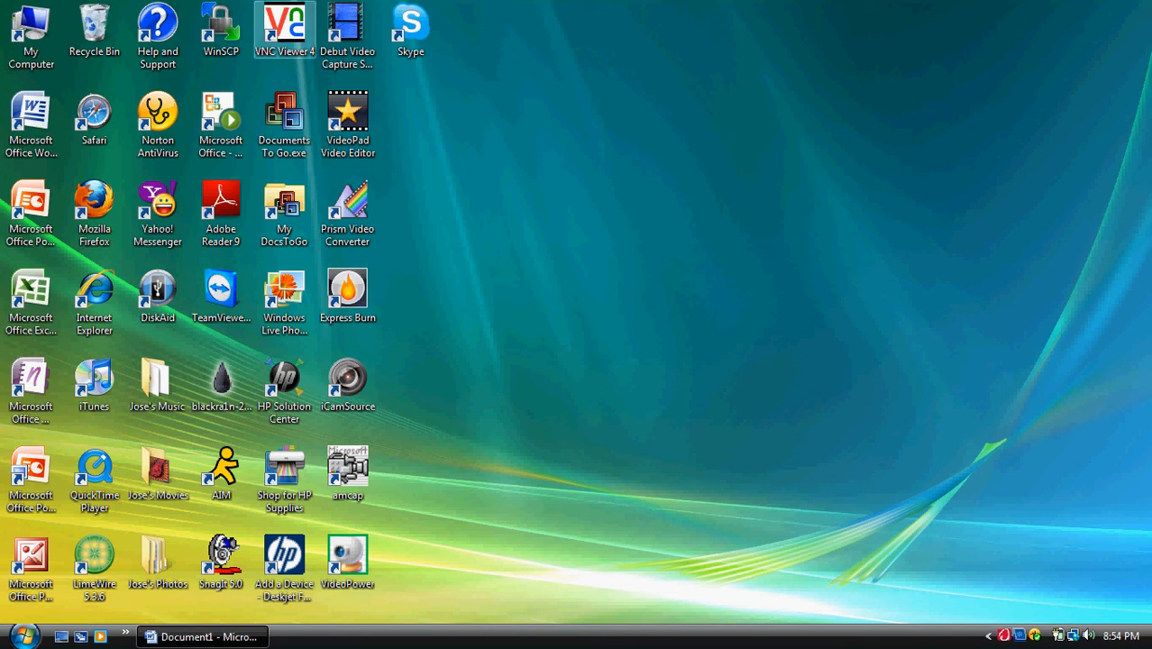
Relaunch VNC Viewer 4, connect to the iPhone's address and submit the password
double_click(284, 27)
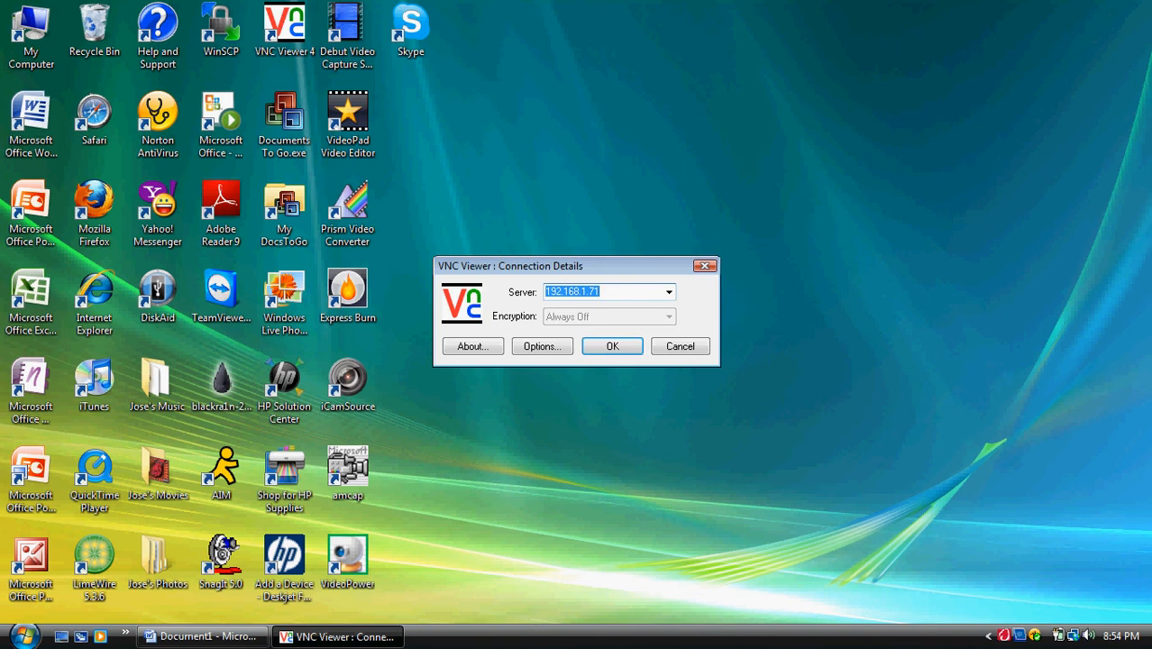
click(612, 345)
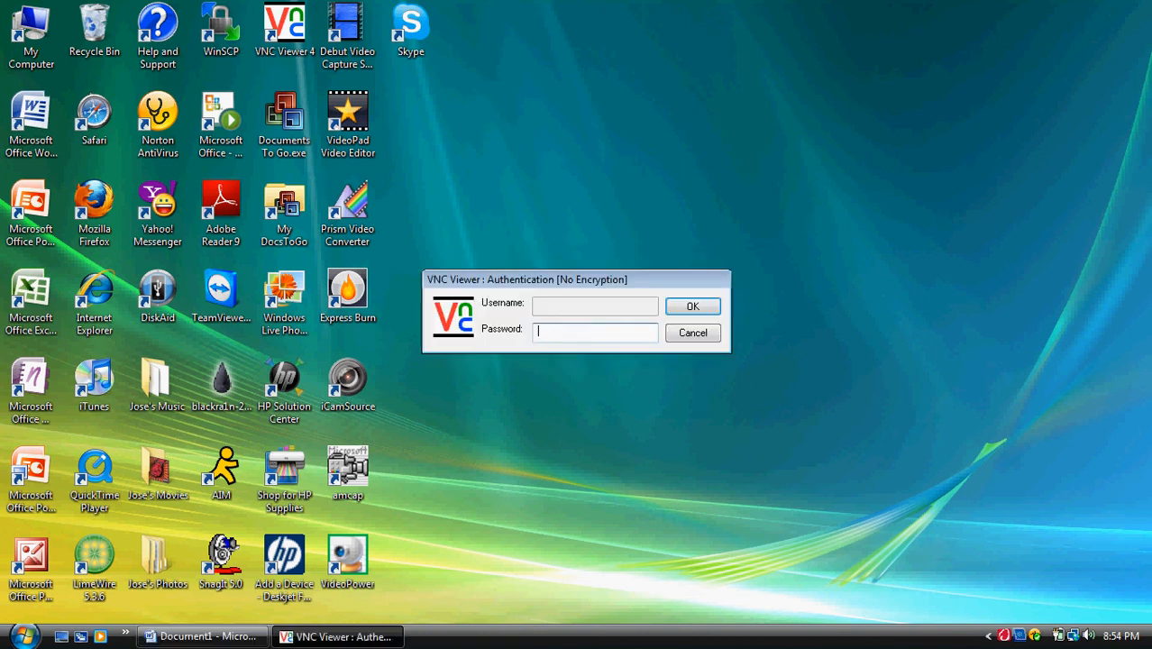
text(password)
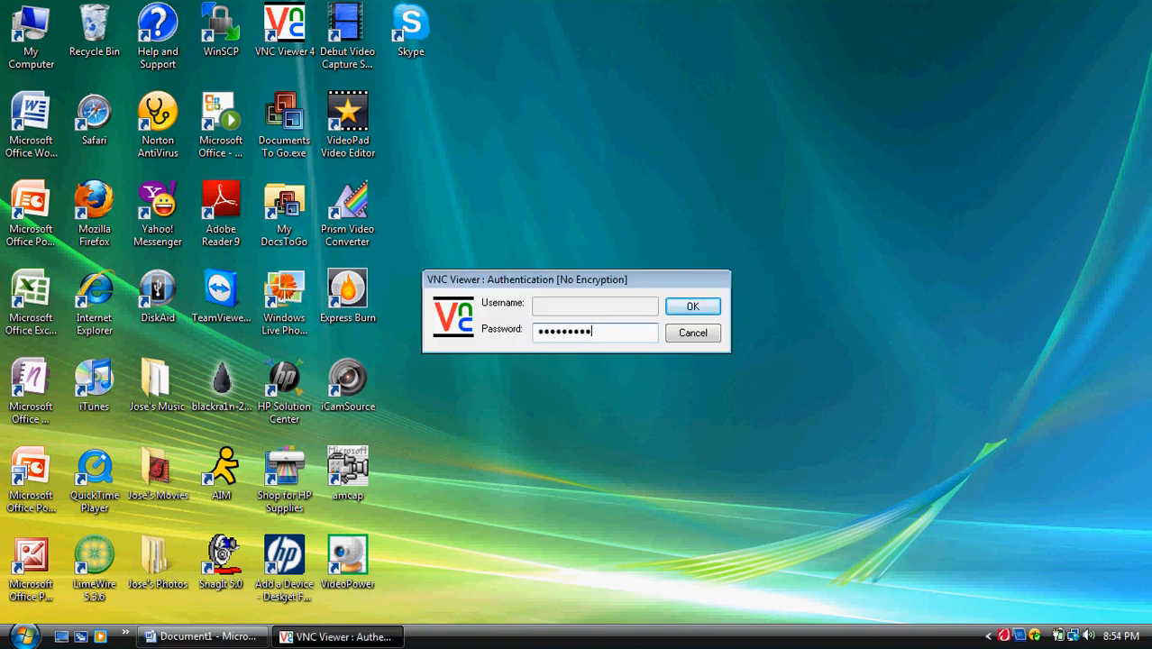
click(692, 306)
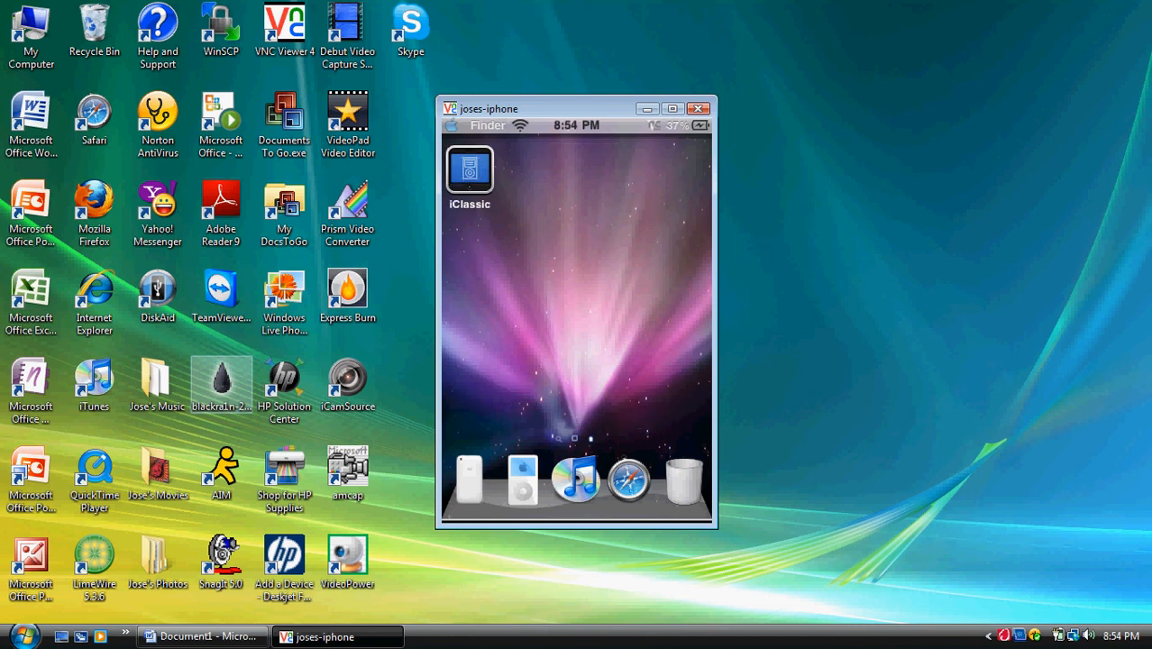
Launch iClassic, choose Artists from its menu and scroll down the artist list
double_click(469, 171)
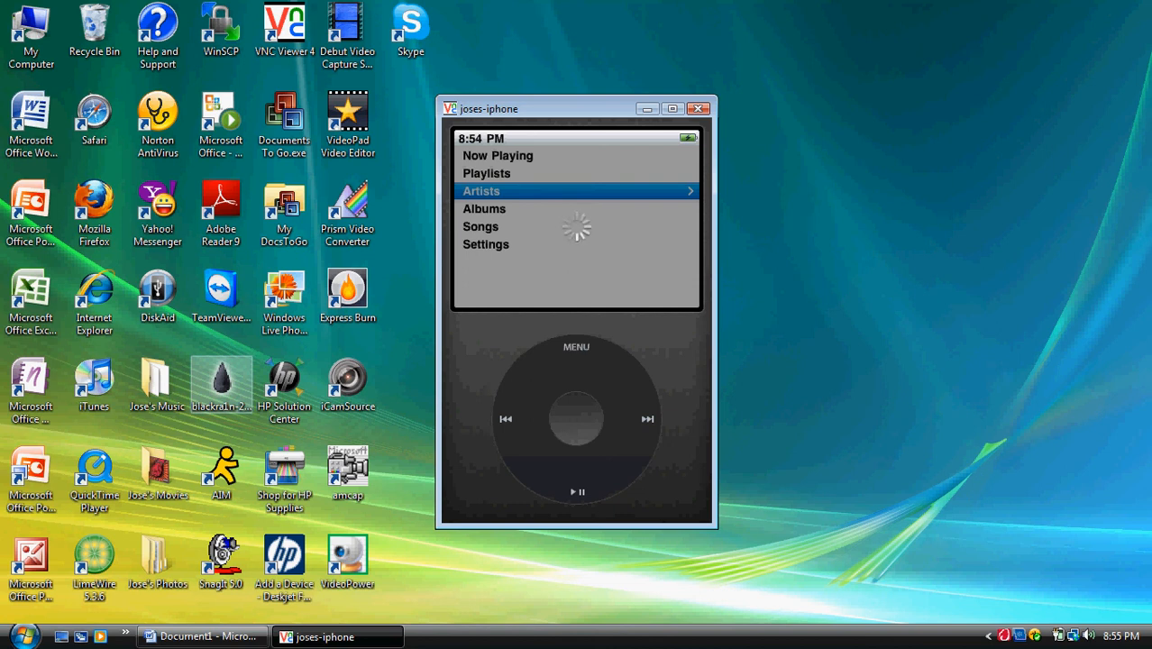
click(576, 191)
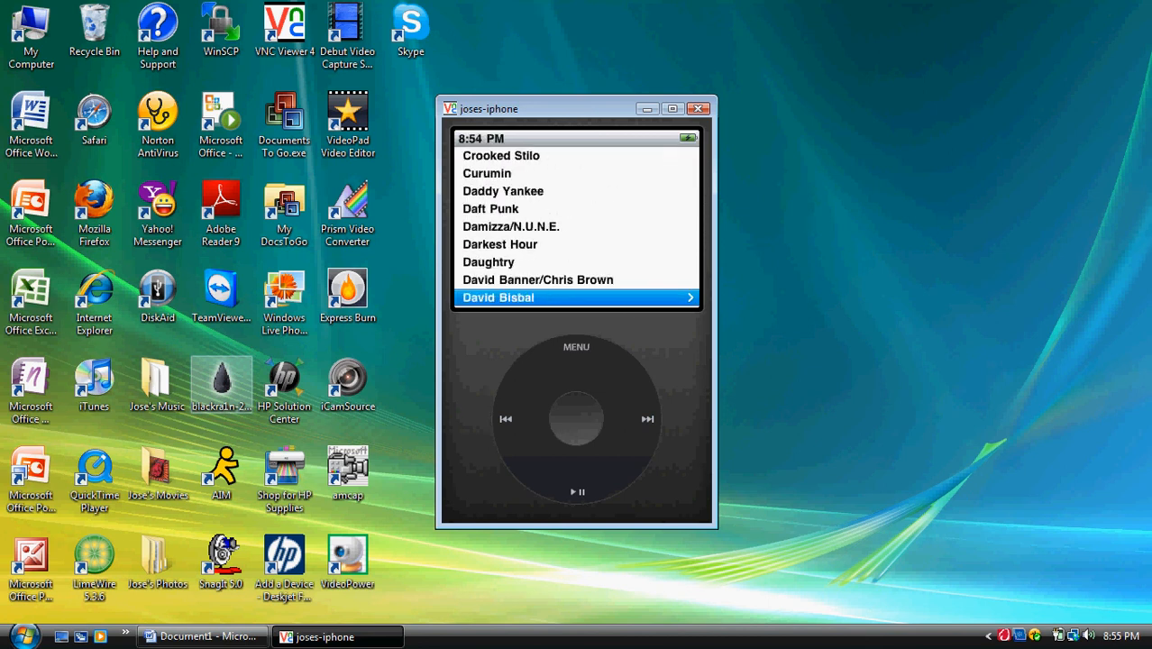
scroll(down, 3)
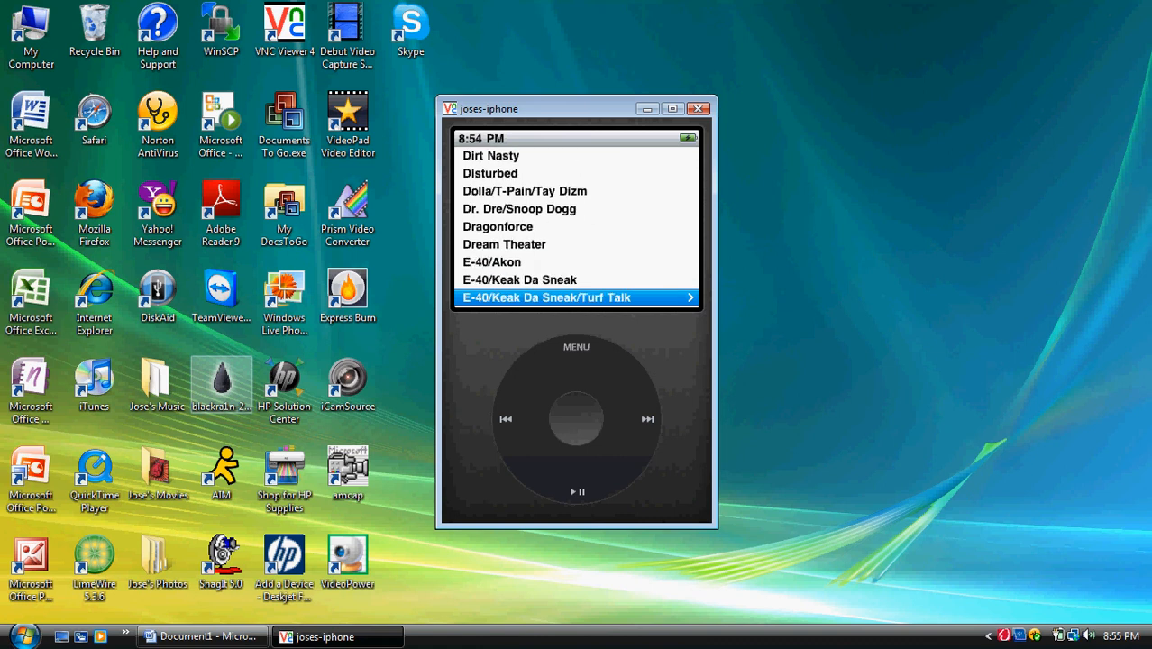
scroll(down, 3)
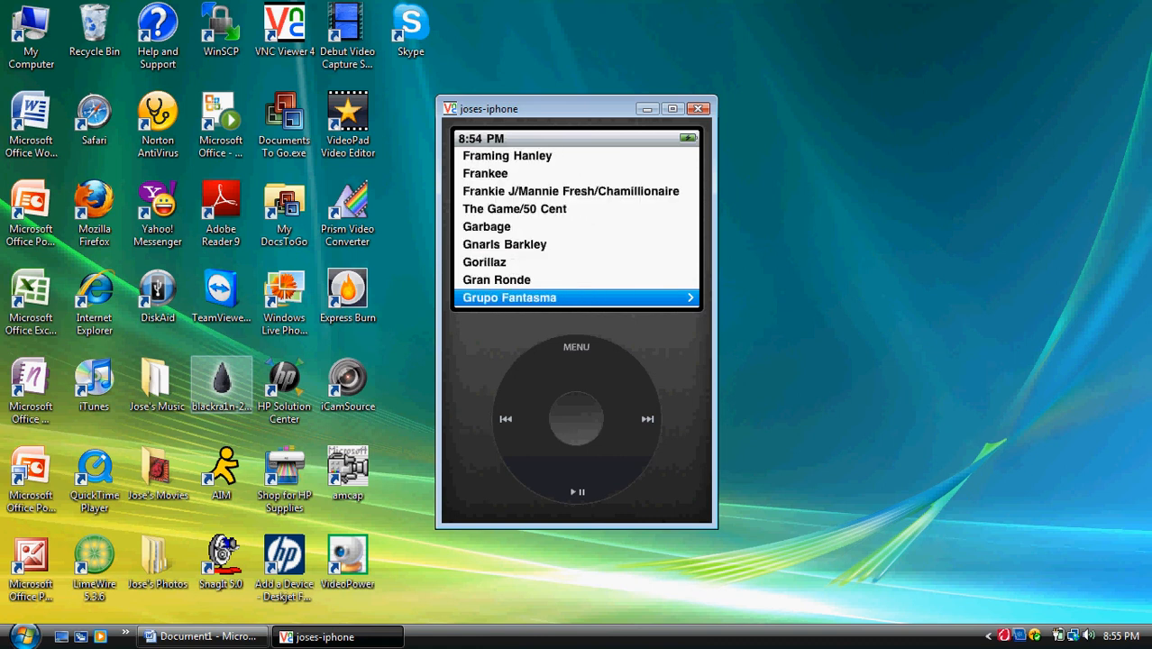